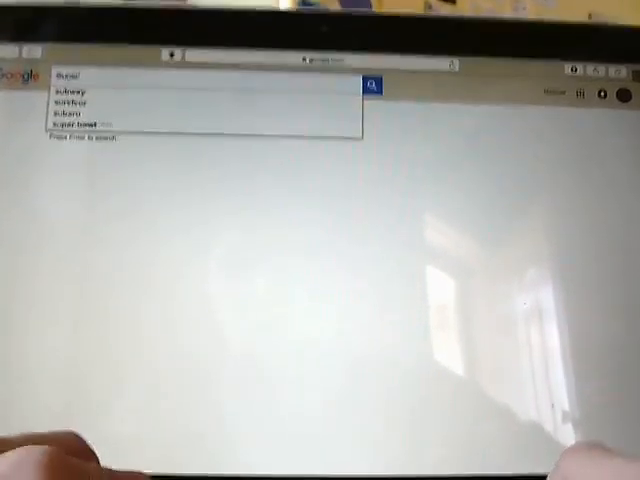
# Step: Search Google for 'super hero of protection youtube channel' via the suggestion
pyautogui.write('Super Hero Of Protection')
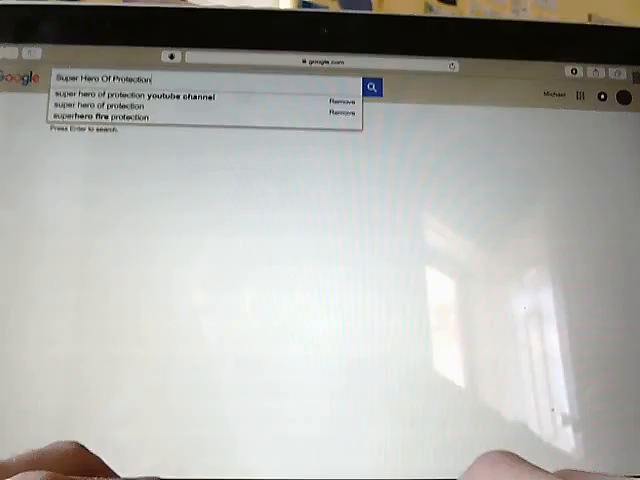
pyautogui.click(135, 97)
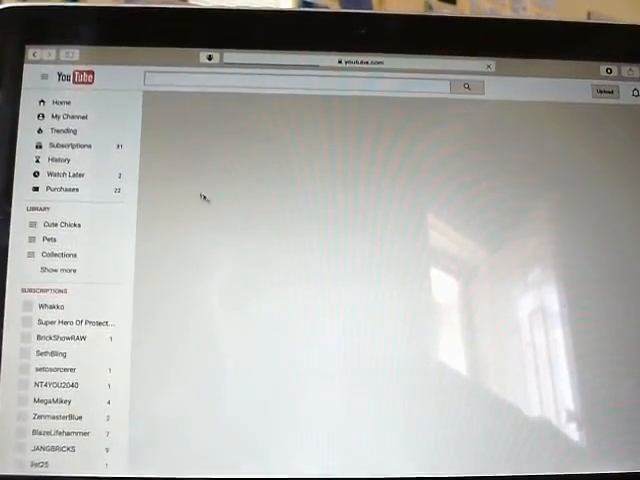
# Step: Click on the YouTube home page while it loads
pyautogui.click(64, 145)
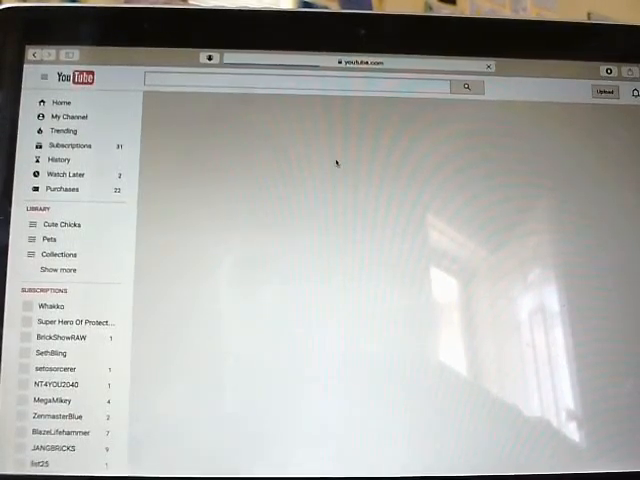
pyautogui.moveTo(332, 145)
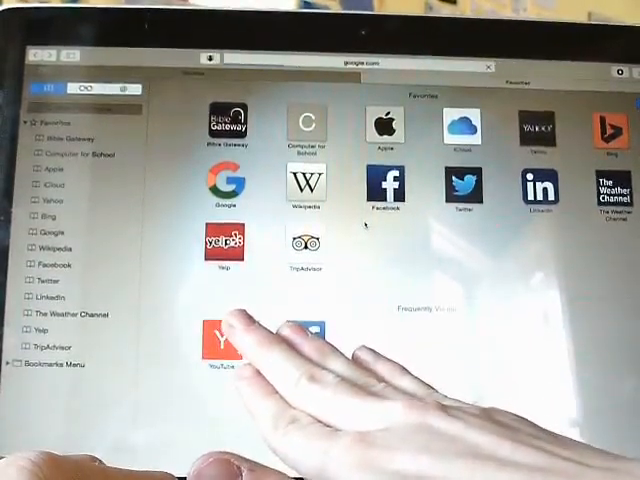
# Step: From the Google favorite, search 'super hero of protection youtube channel' using the suggestion
pyautogui.click(228, 183)
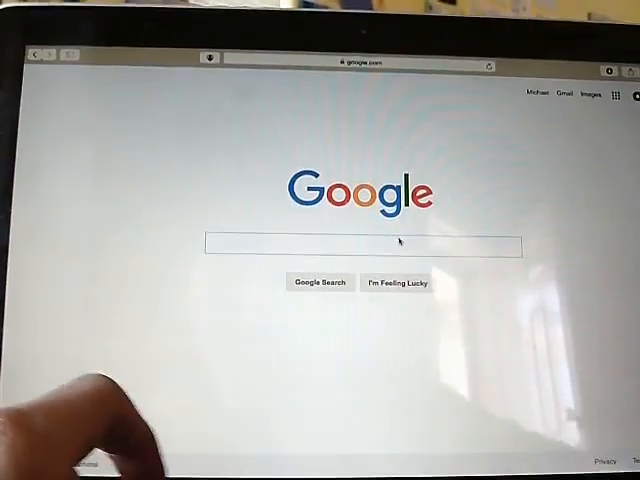
pyautogui.write('Super Hero Of')
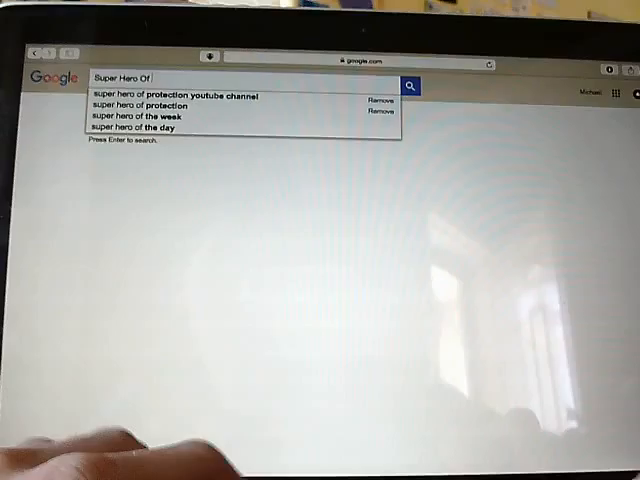
pyautogui.write('P')
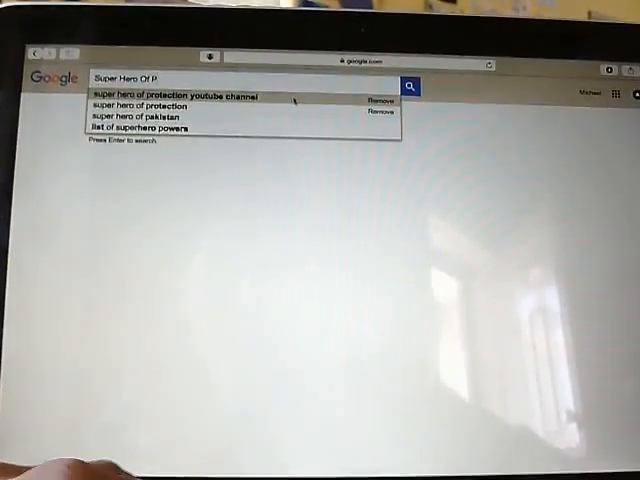
pyautogui.click(175, 96)
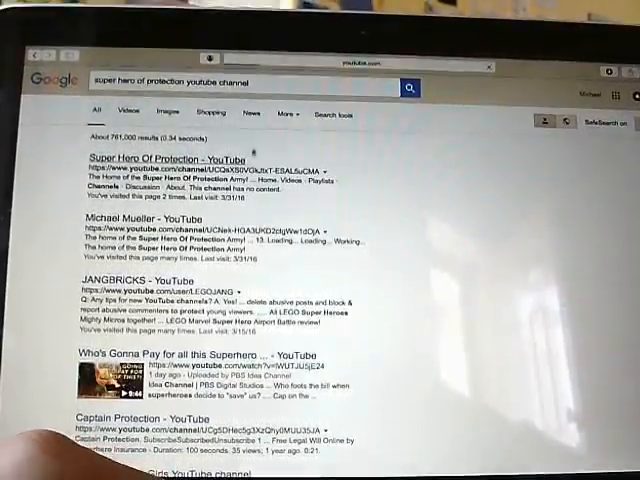
# Step: Open the 'Super Hero Of Protection - YouTube' result
pyautogui.click(160, 160)
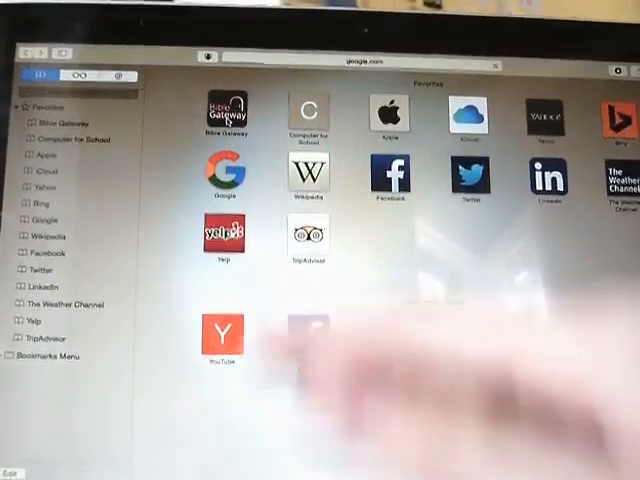
# Step: Enter 'lego bricks' in Google search using the suggested query
pyautogui.click(223, 170)
pyautogui.write('Lego bri')
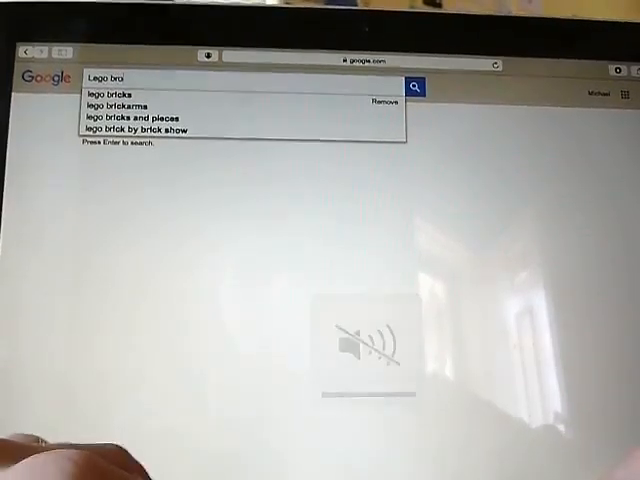
pyautogui.click(107, 94)
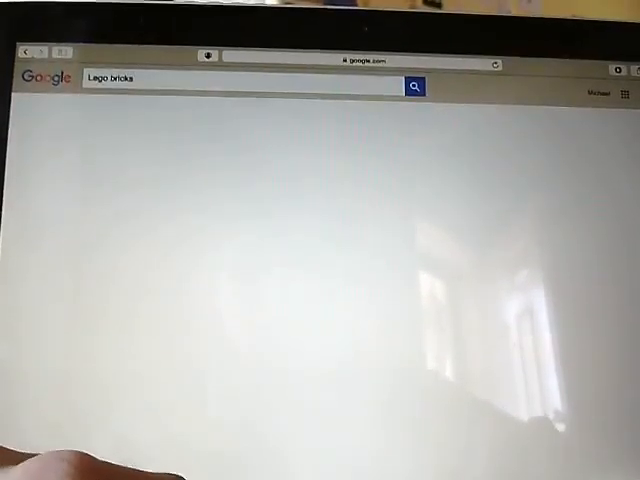
# Step: Run the Lego bricks search and show its image results
pyautogui.click(413, 84)
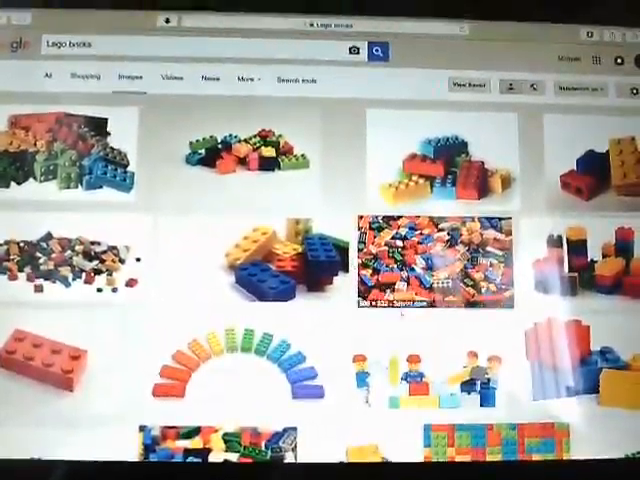
pyautogui.click(430, 255)
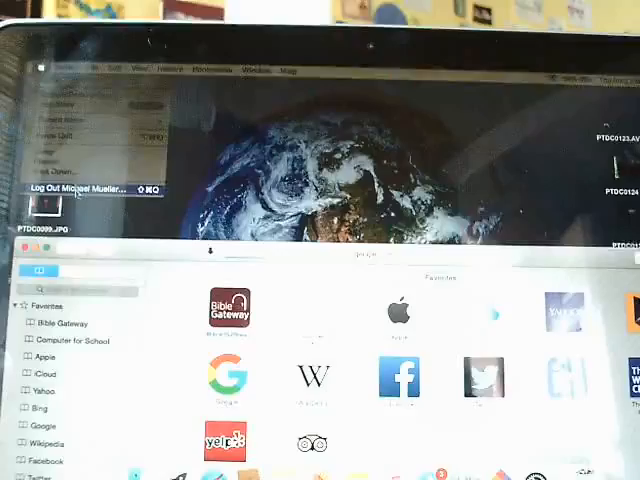
pyautogui.click(67, 71)
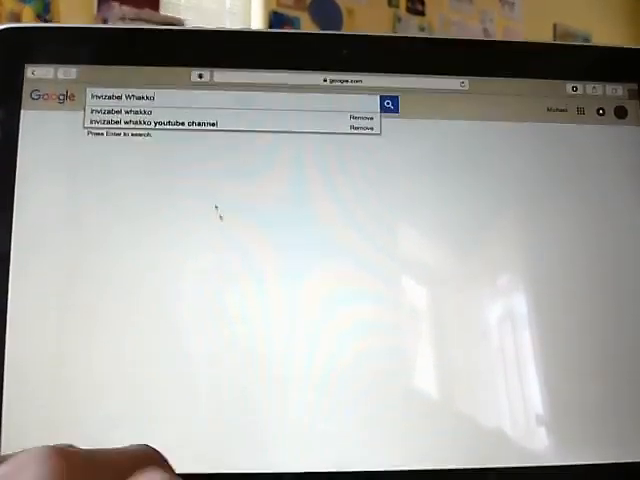
# Step: Pick the 'invizabel whakko youtube channel' suggestion and run the search
pyautogui.click(160, 122)
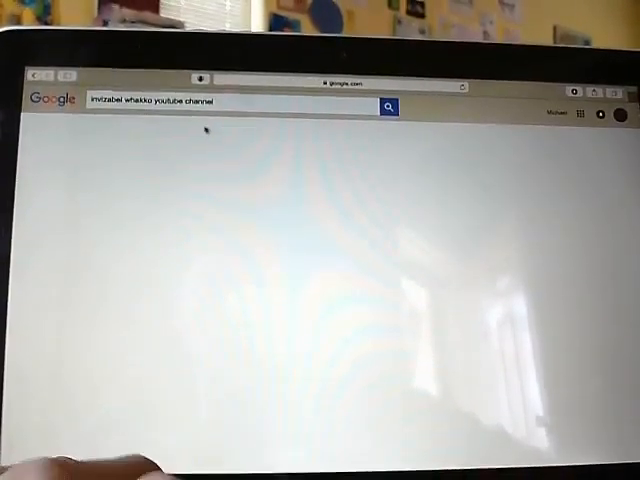
pyautogui.click(388, 106)
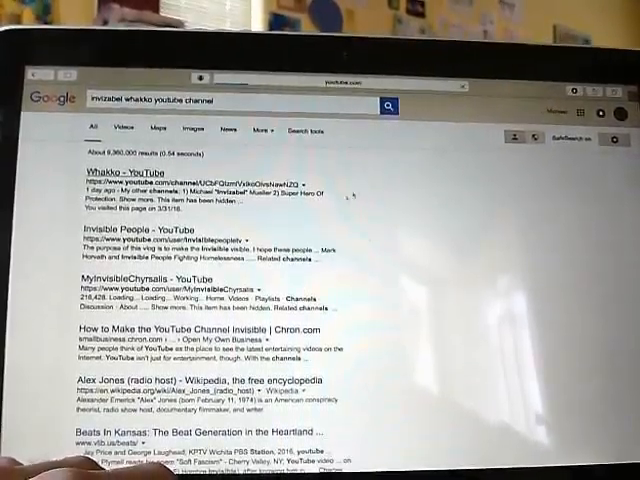
# Step: Open the 'Whakko - YouTube' result to reach the channel page
pyautogui.click(128, 176)
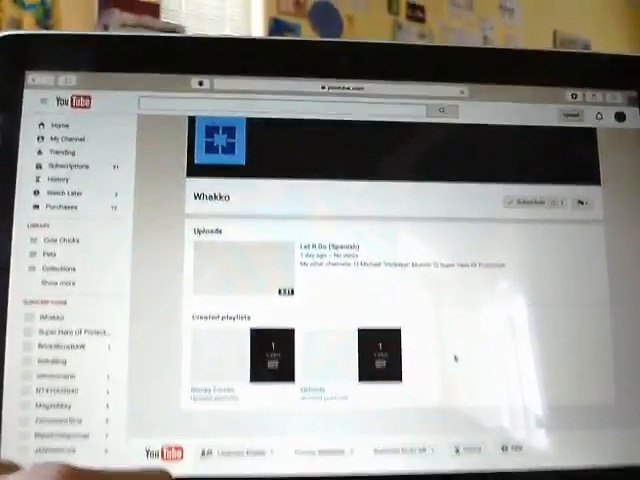
pyautogui.click(527, 196)
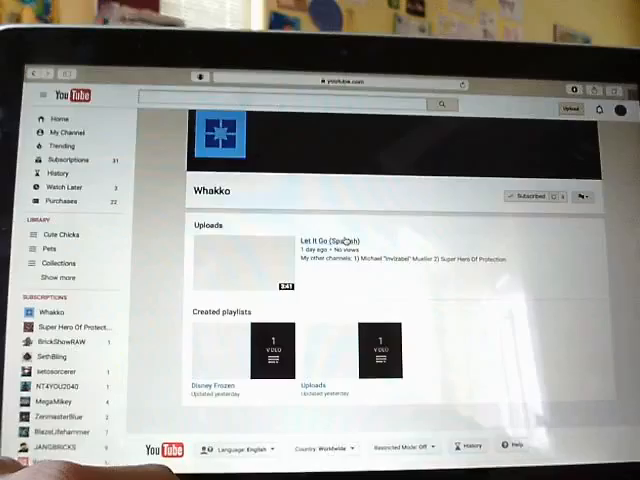